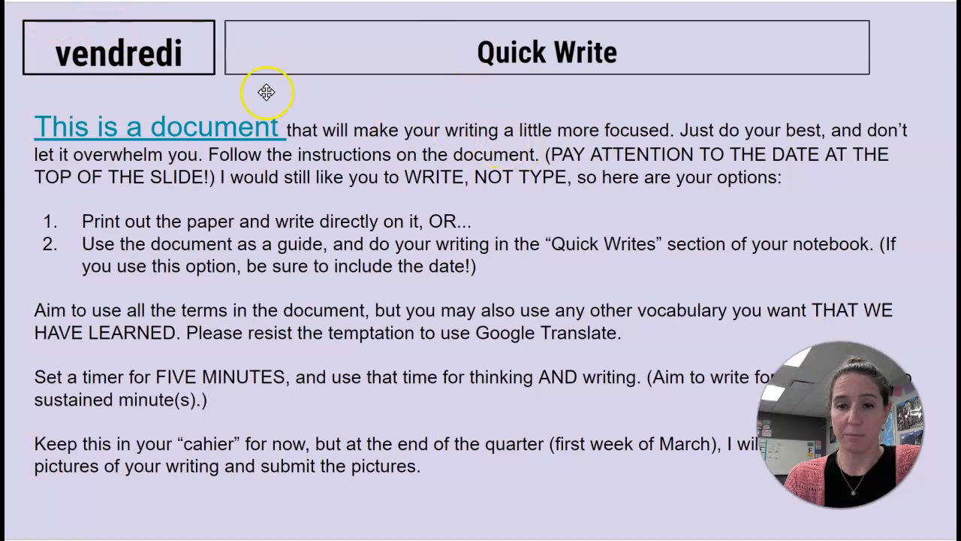
# Open the Quick Write worksheet (le 2 février, 2024) via the 'This is a document' link.
pyautogui.click(157, 126)
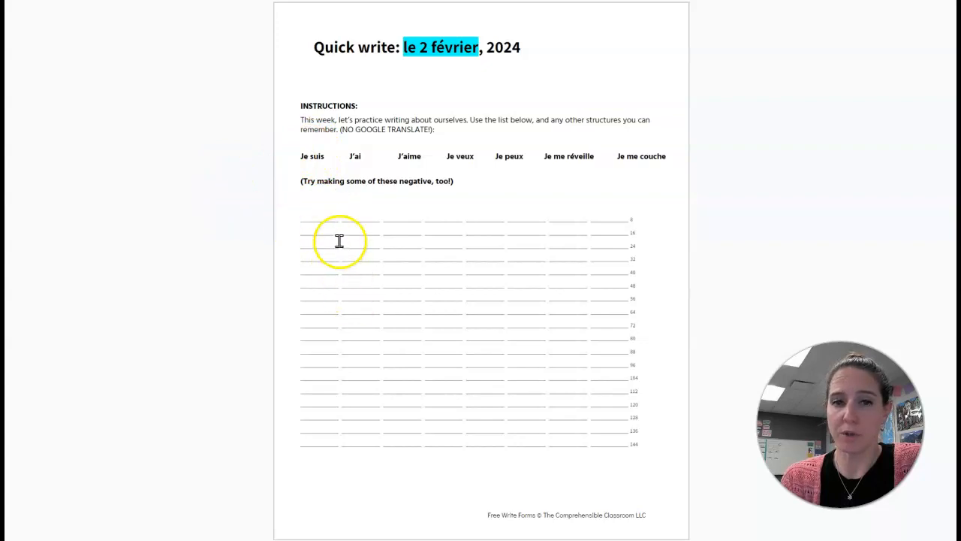
pyautogui.moveTo(294, 195)
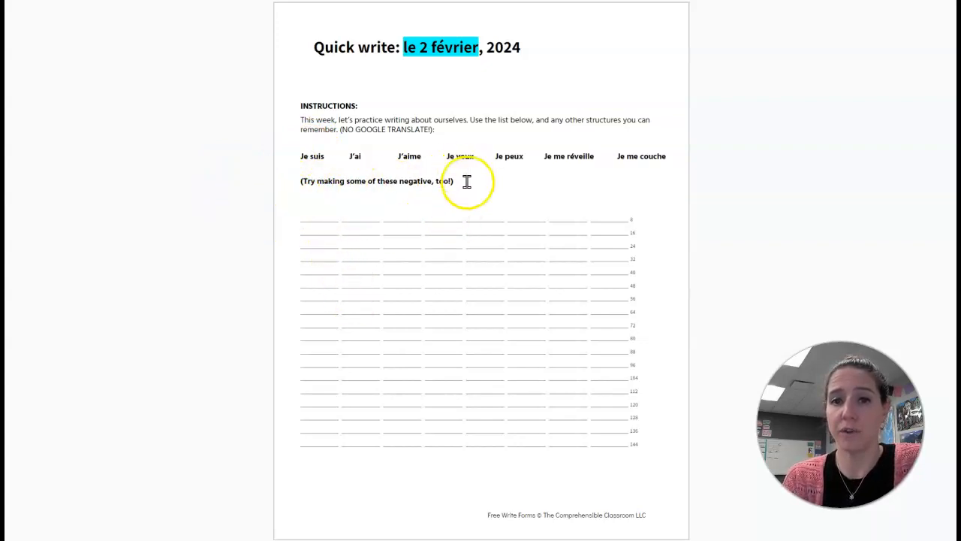
pyautogui.moveTo(638, 157)
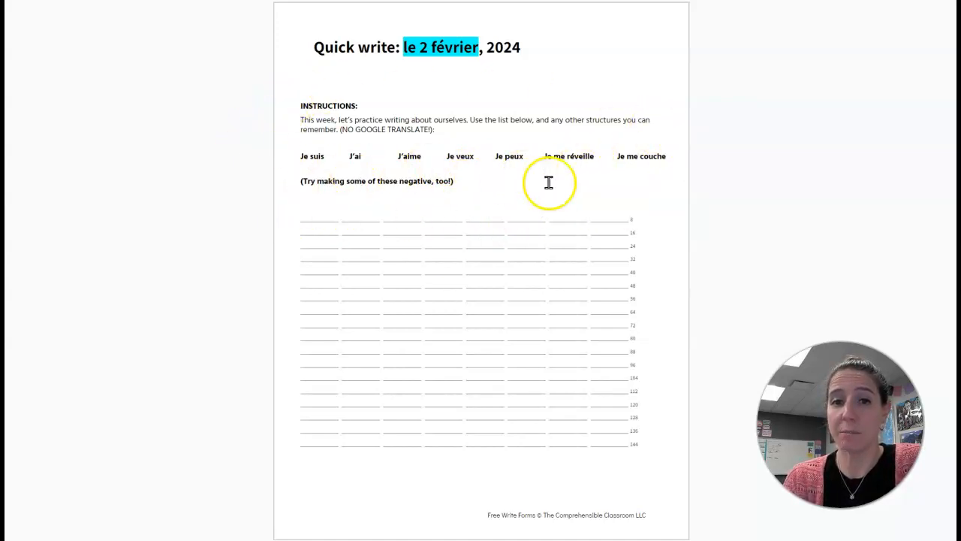
pyautogui.moveTo(607, 193)
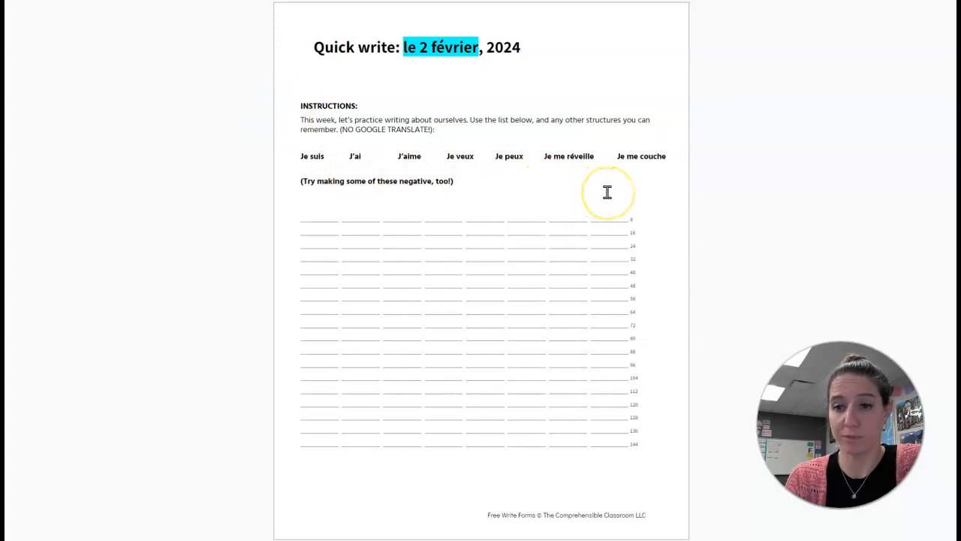
pyautogui.moveTo(379, 180)
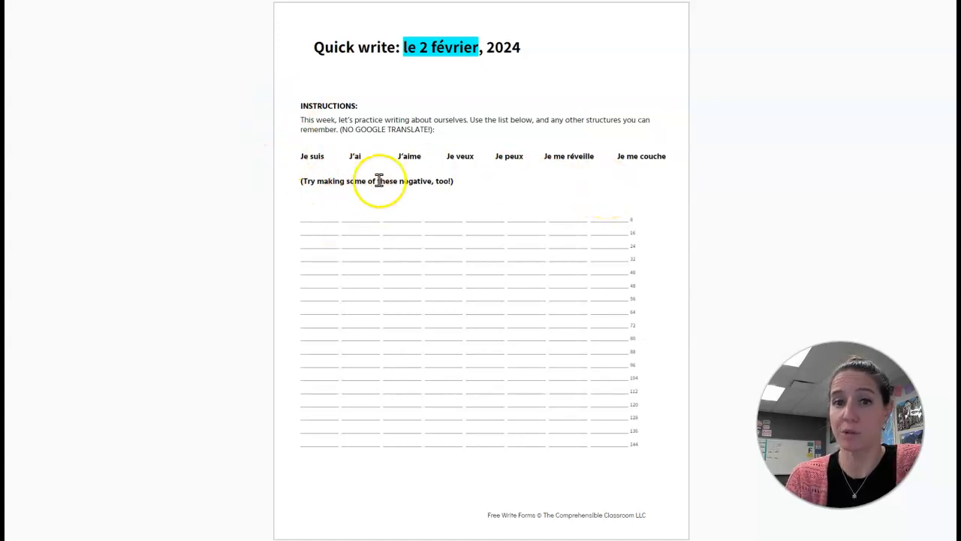
pyautogui.moveTo(434, 183)
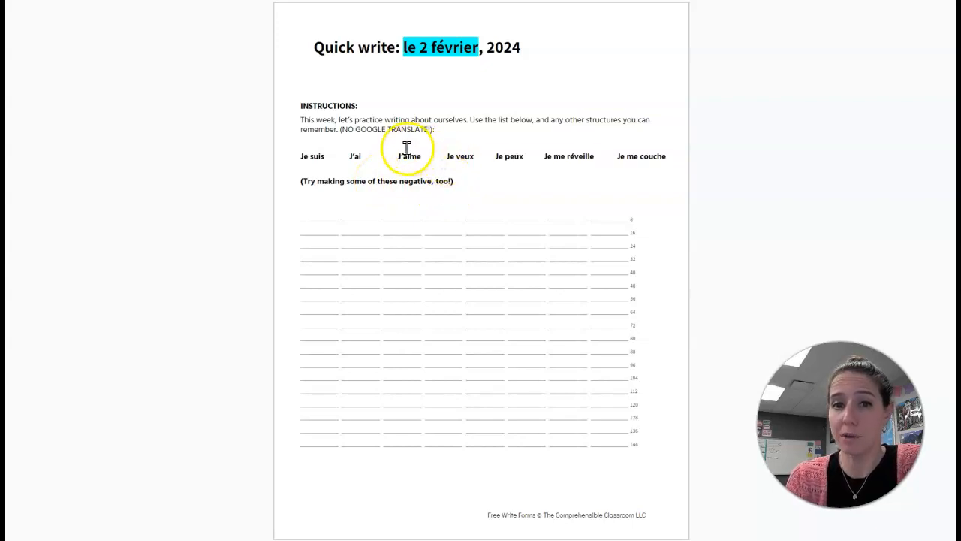
pyautogui.moveTo(471, 194)
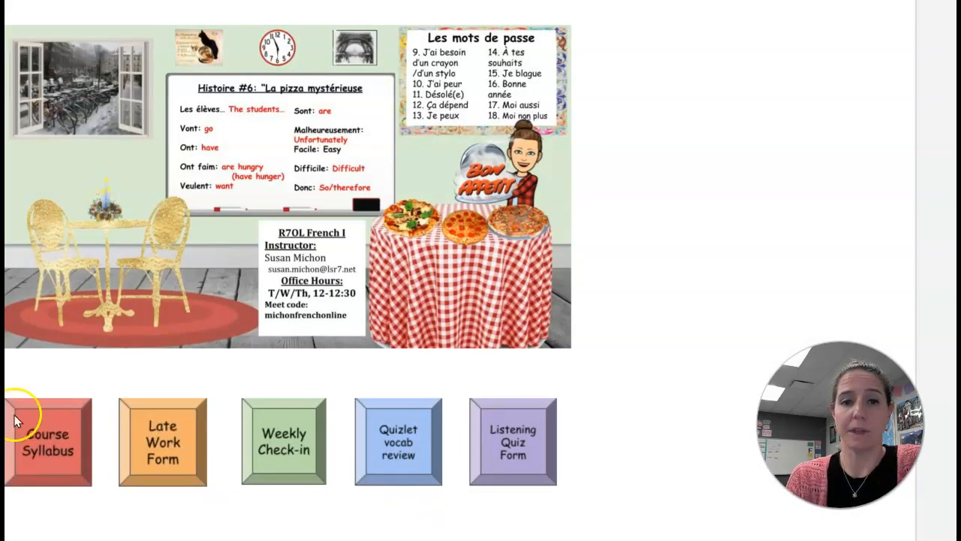
pyautogui.moveTo(210, 443)
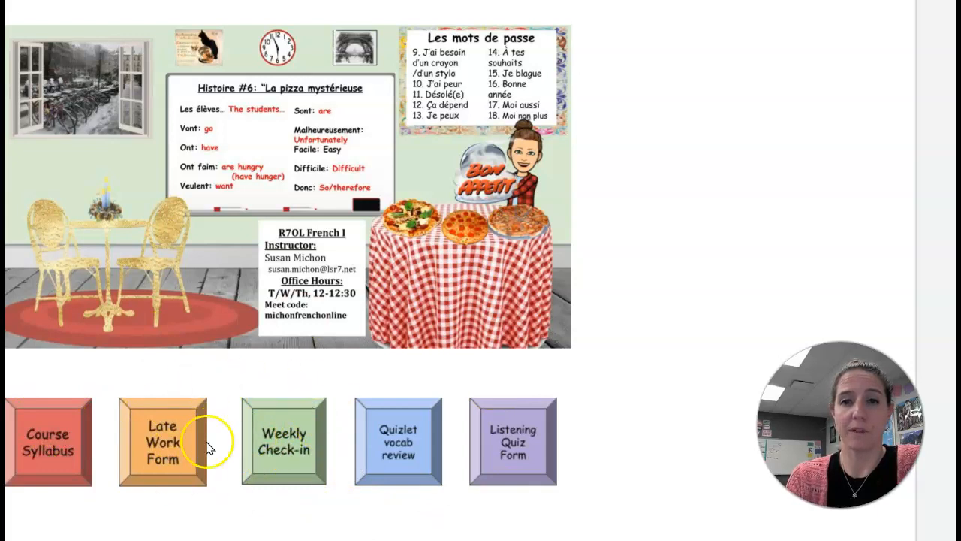
pyautogui.moveTo(283, 426)
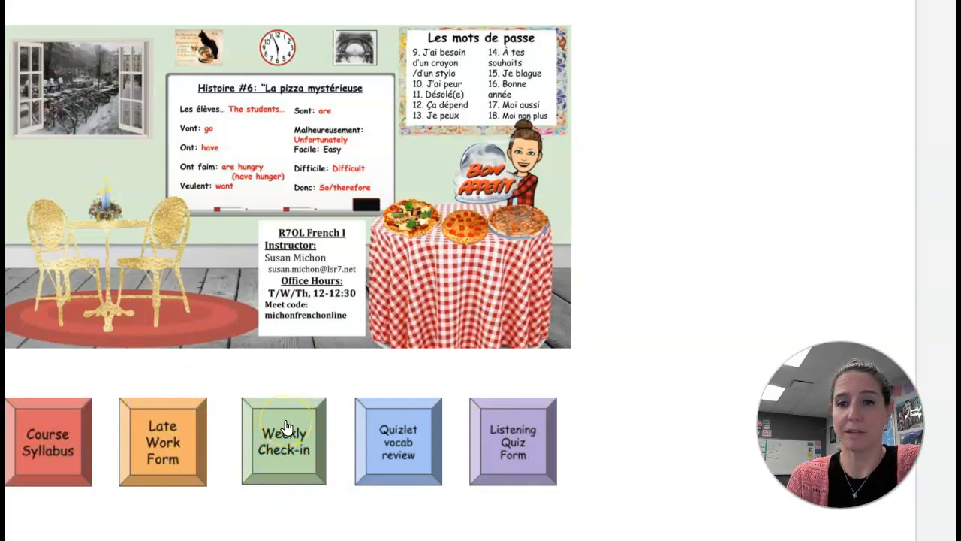
pyautogui.moveTo(311, 515)
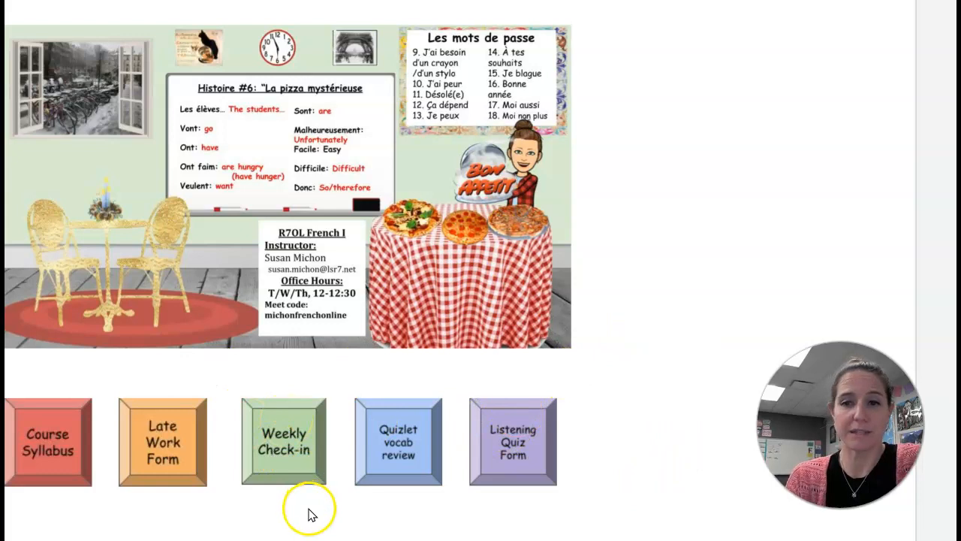
pyautogui.moveTo(425, 405)
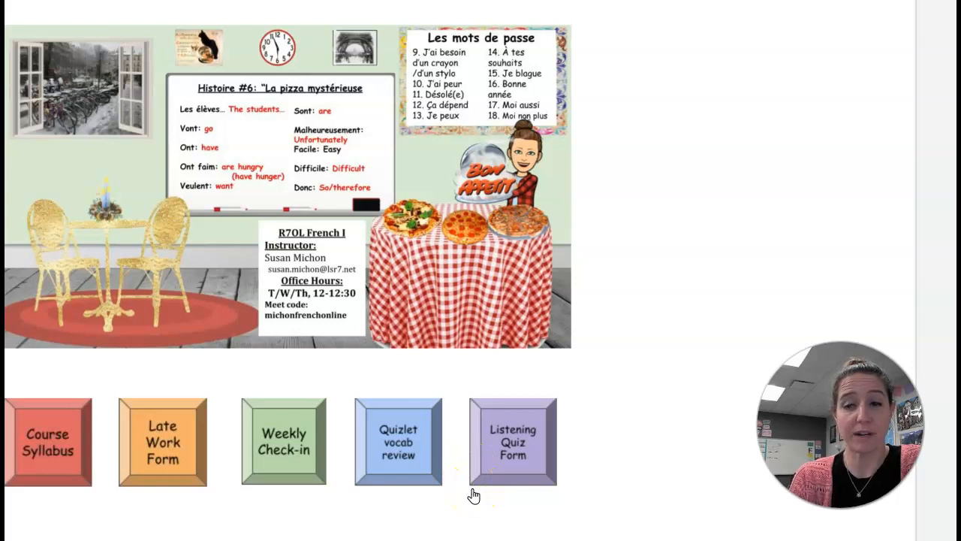
pyautogui.moveTo(474, 496)
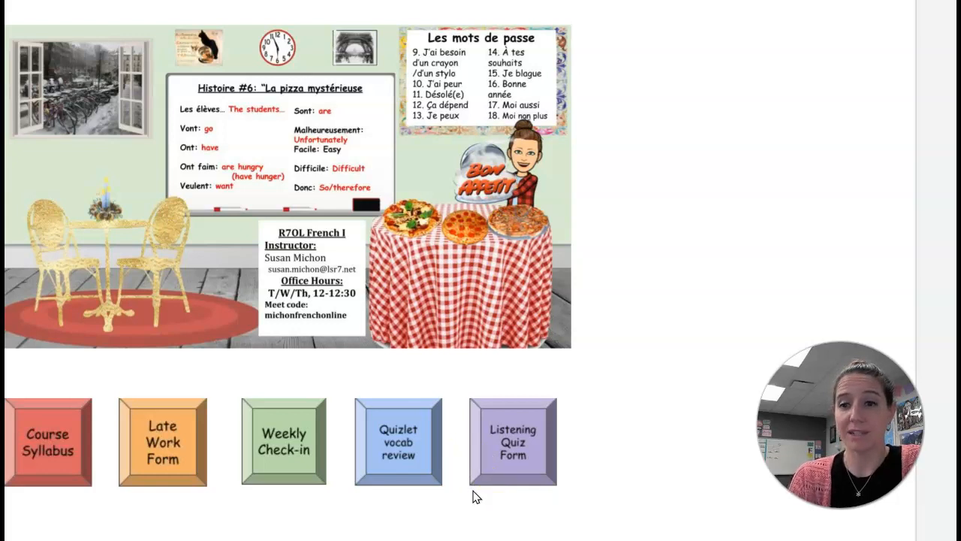